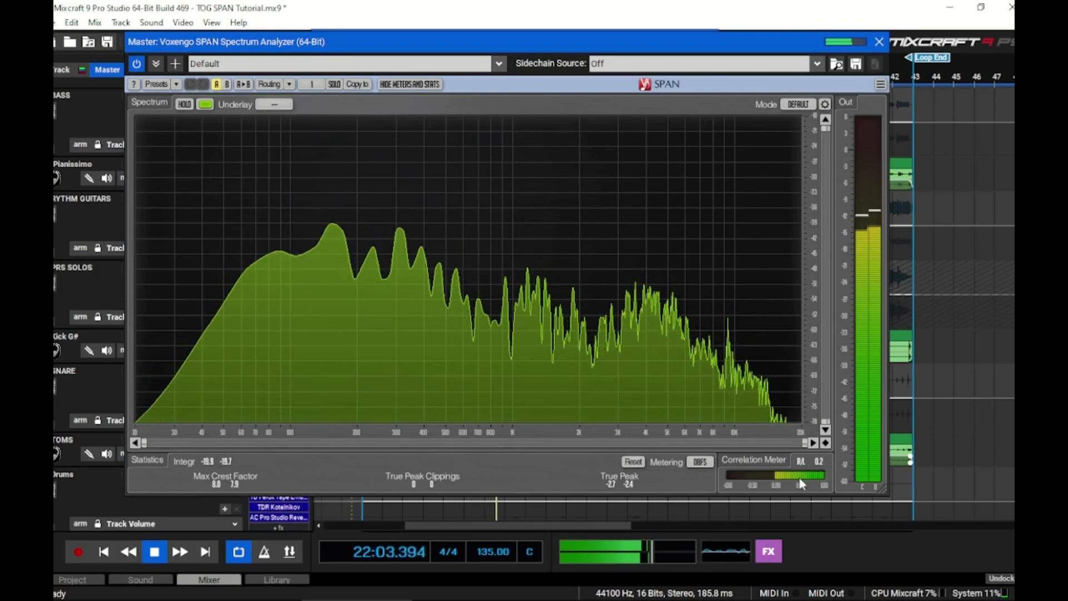
Step: Hide SPAN's Out meter and Statistics panel so the master spectrum fills the window
left_click(408, 84)
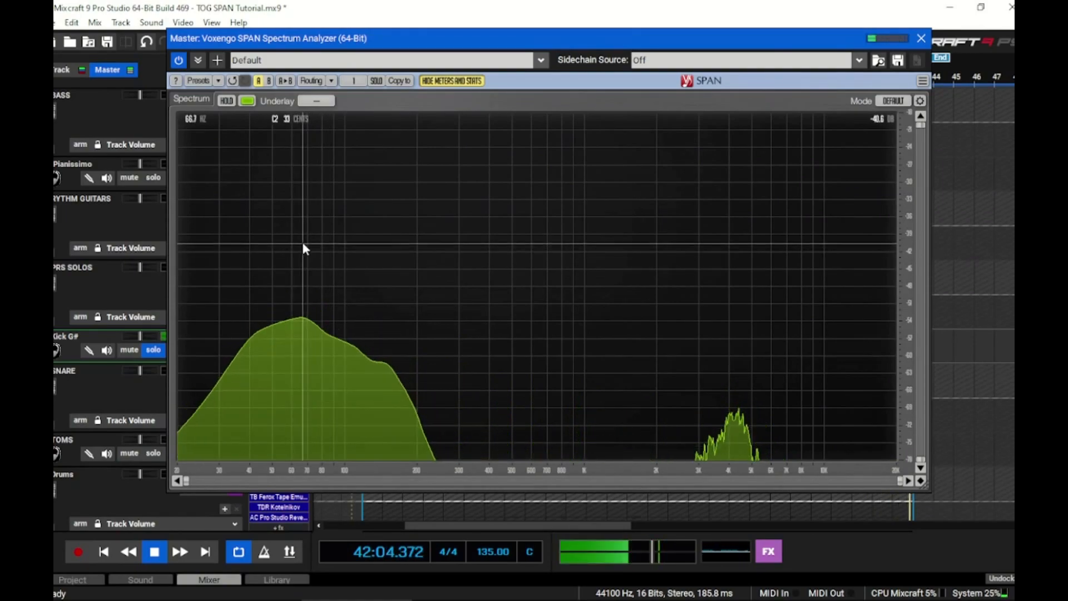
left_click(894, 101)
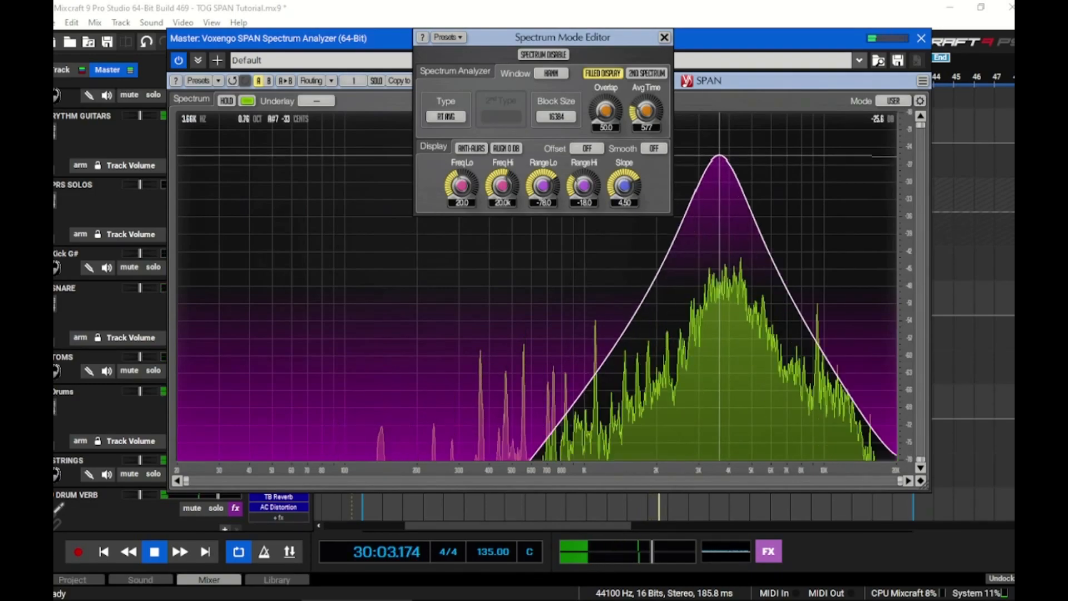
left_click(153, 552)
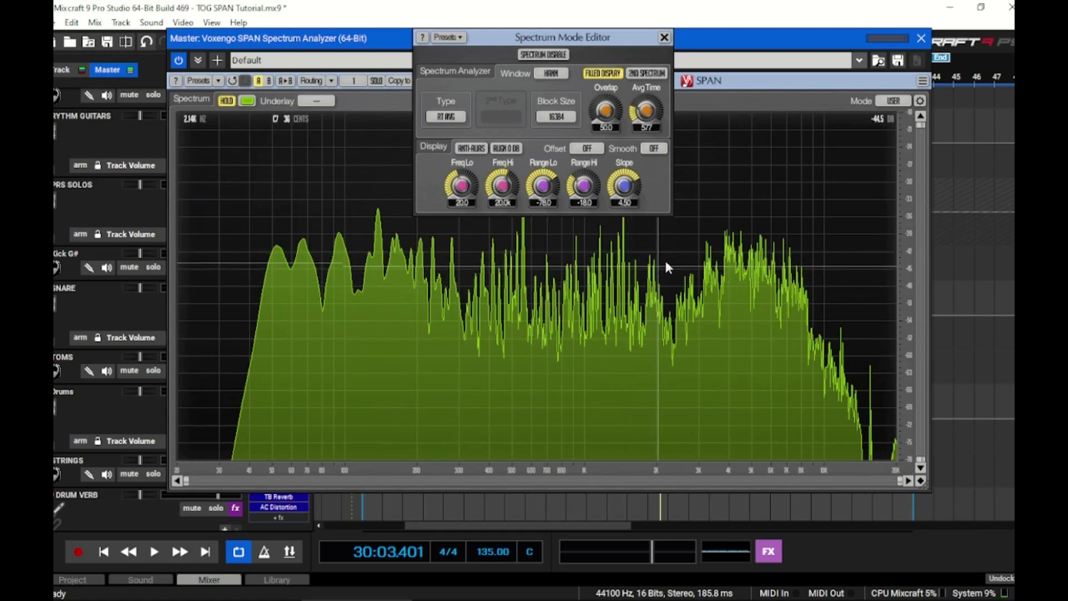
left_click(663, 36)
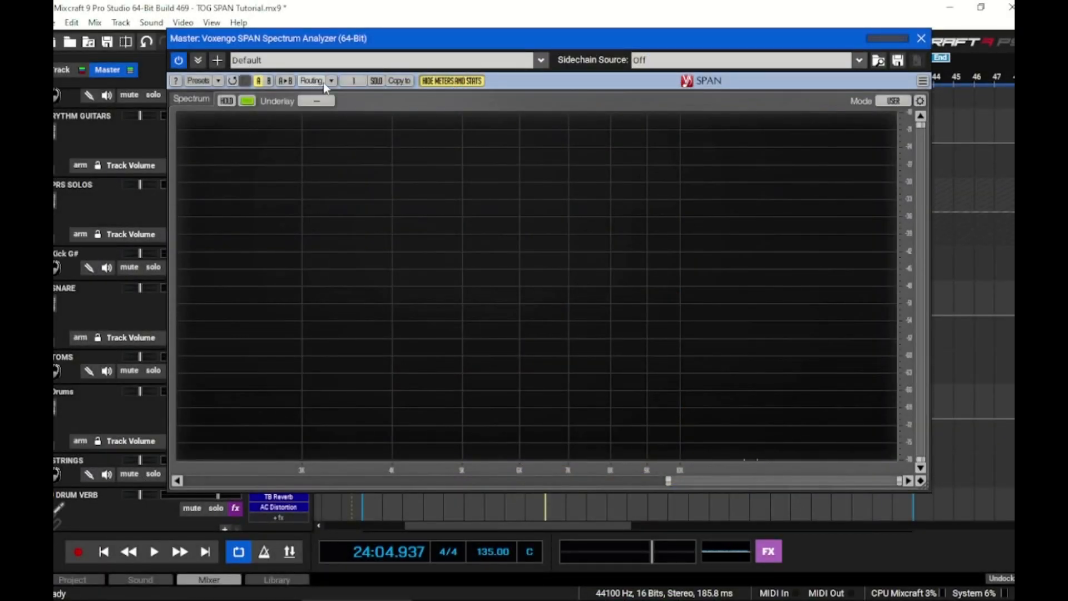
Step: Route SPAN to the Side signal and enable the Mid underlay in green beneath it
left_click(310, 80)
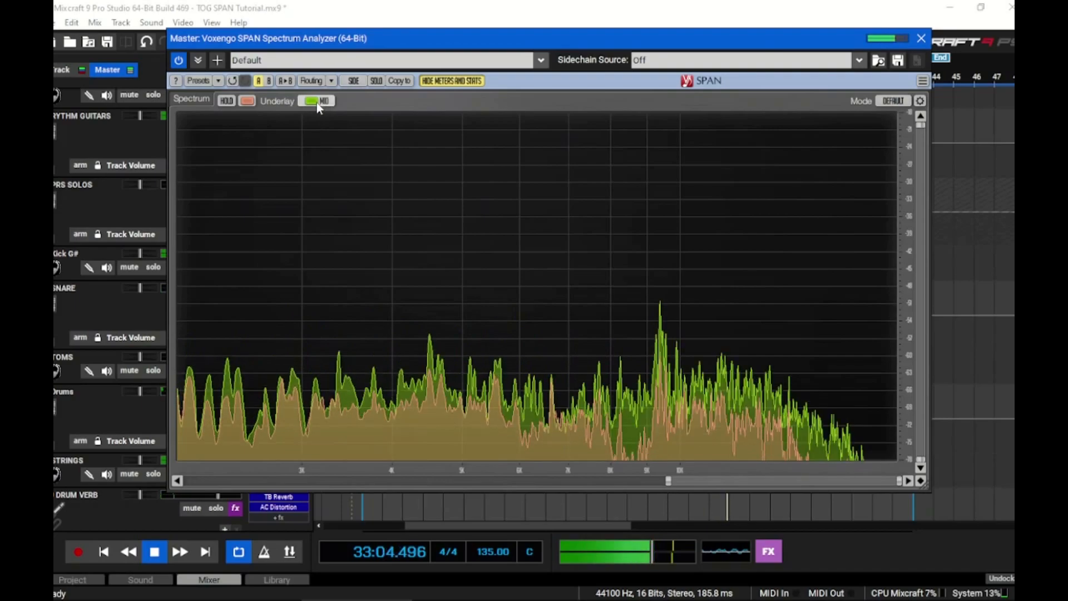
left_click(894, 101)
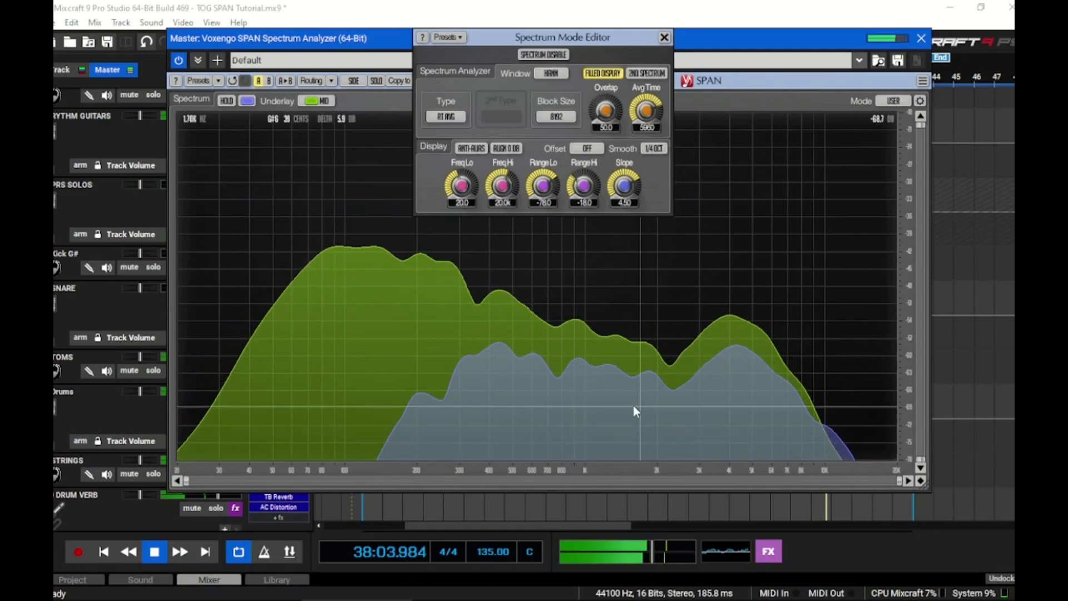